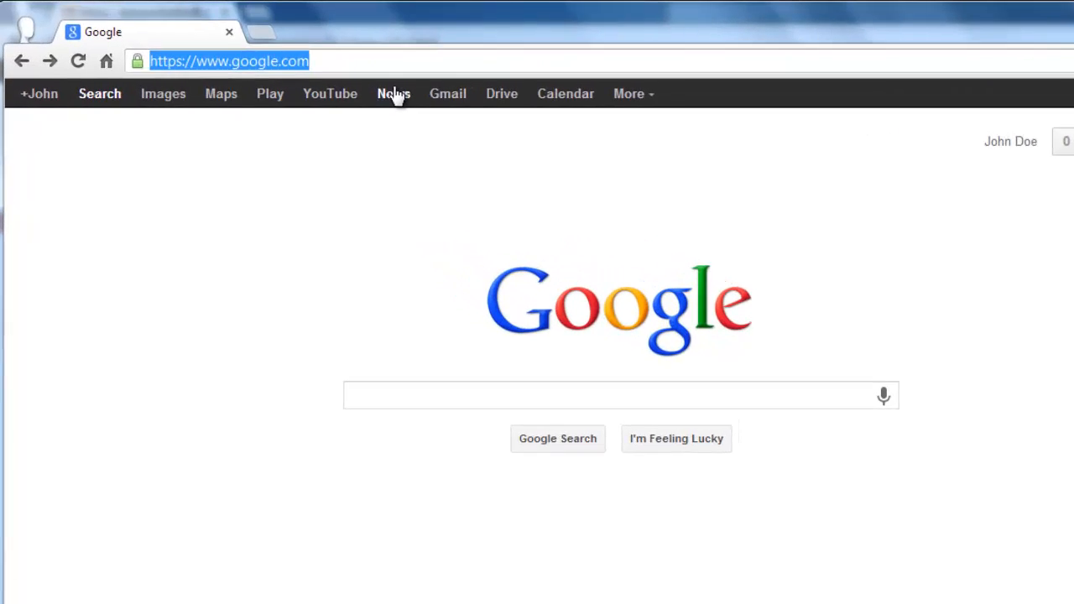
Step: Navigate the browser to arvixe.com to reach the Arvixe hosting homepage
{"action": "type", "text": "arvixe.com"}
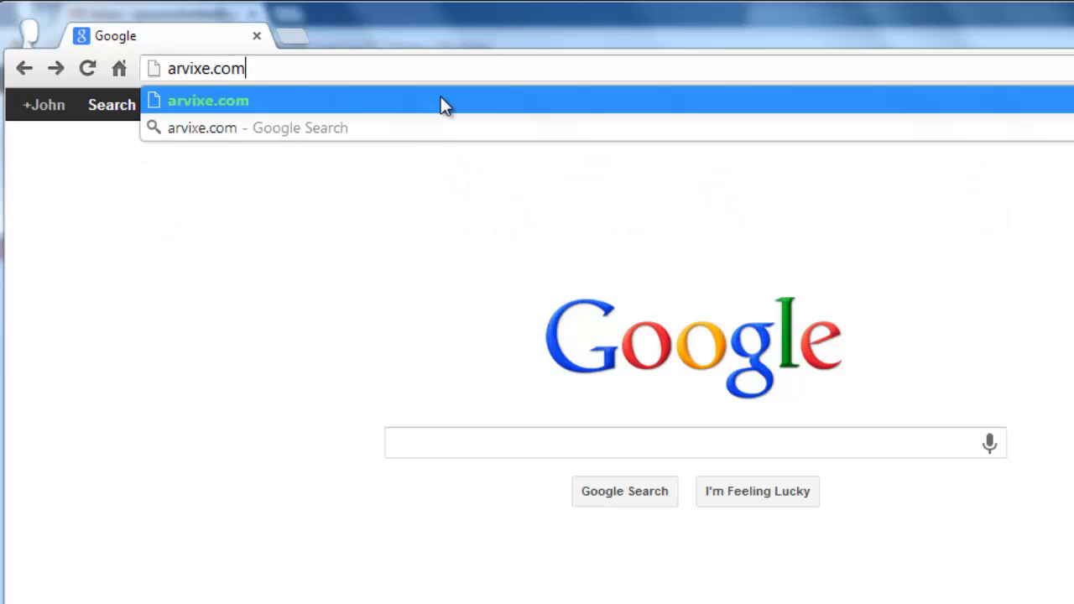
{"action": "left_click", "coordinate": [208, 100]}
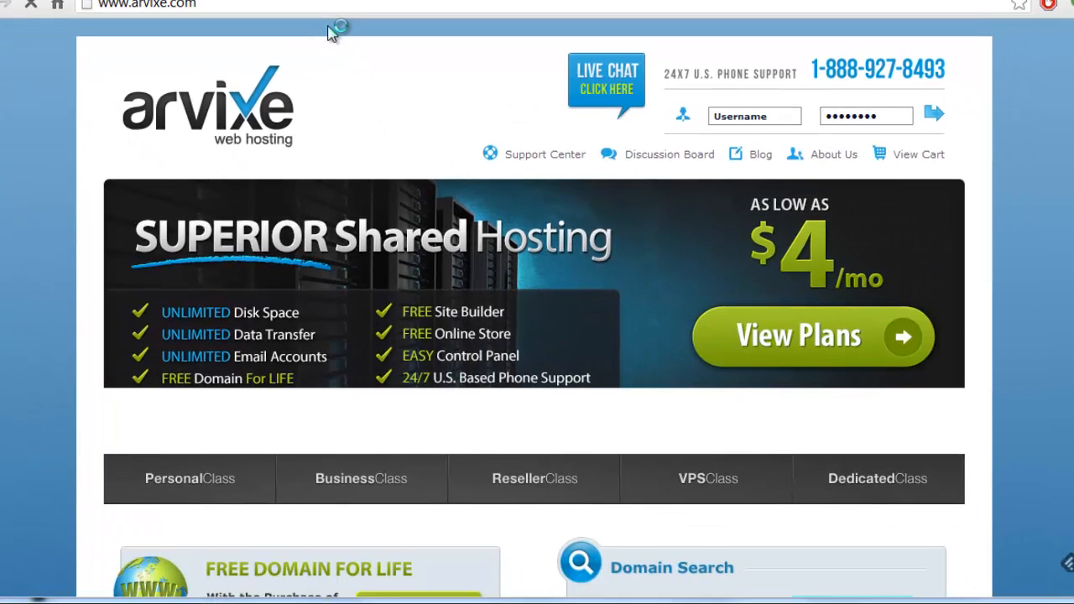
Step: Fill the domain search with 'thisisasitetest123' and select the .com extension
{"action": "scroll", "scroll_direction": "down", "scroll_amount": 3}
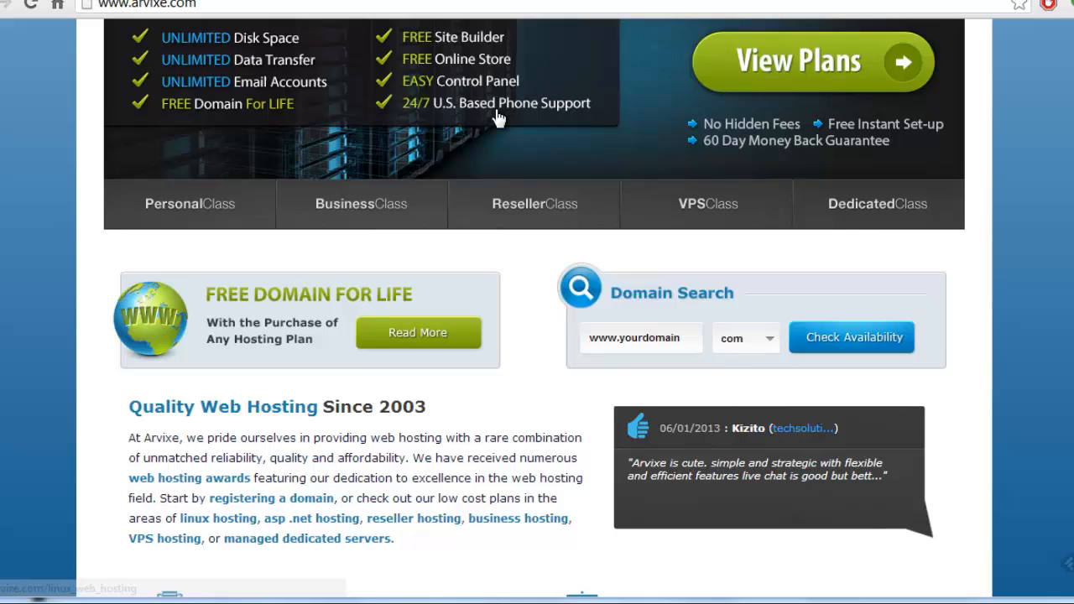
{"action": "scroll", "scroll_direction": "down", "scroll_amount": 3}
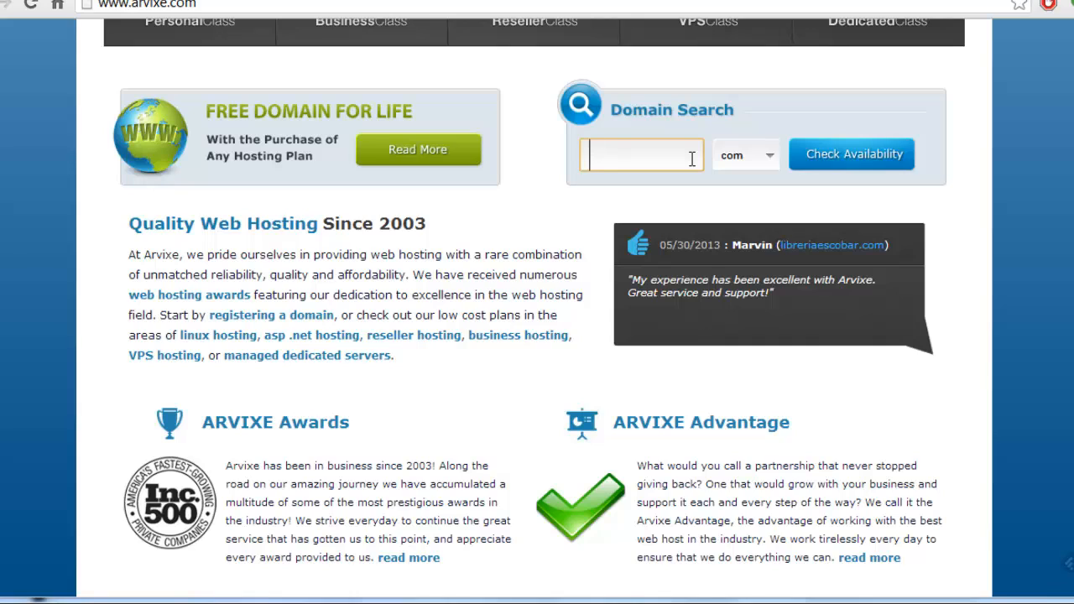
{"action": "type", "text": "thisisa"}
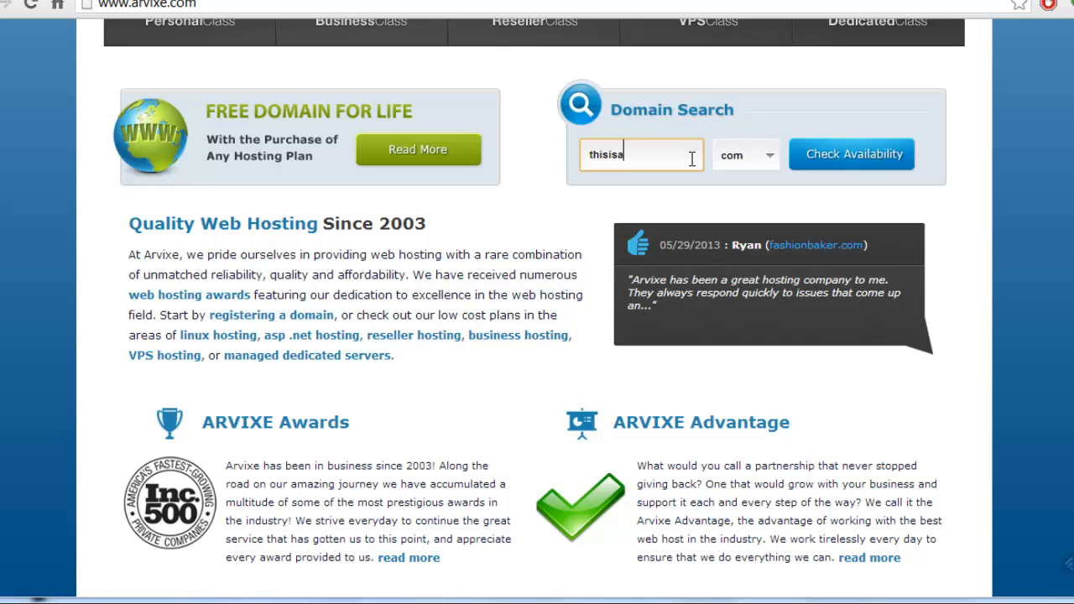
{"action": "type", "text": "sitetest123"}
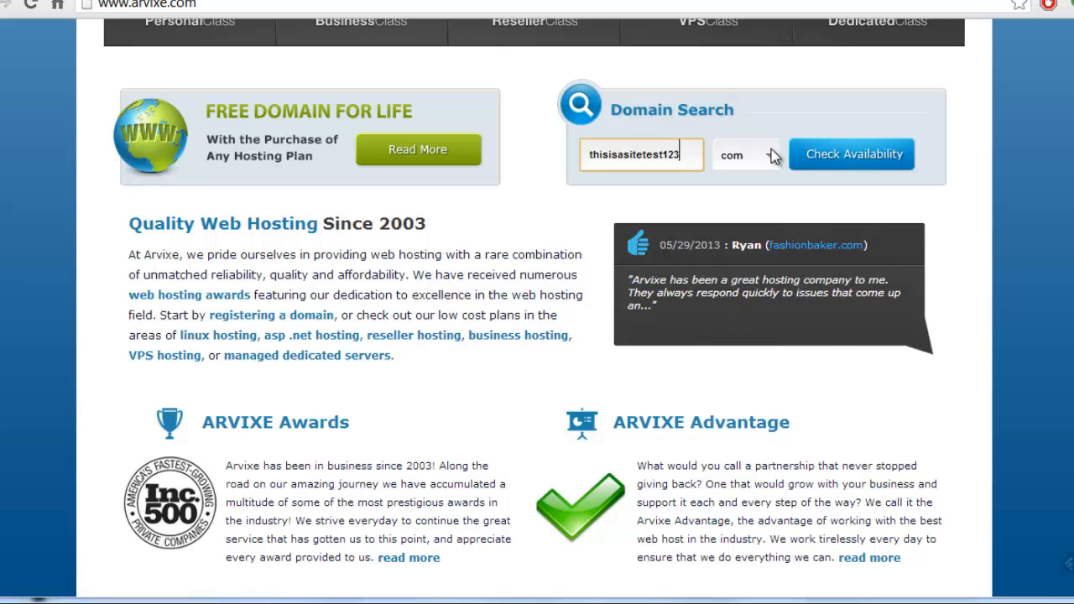
{"action": "left_click", "coordinate": [745, 155]}
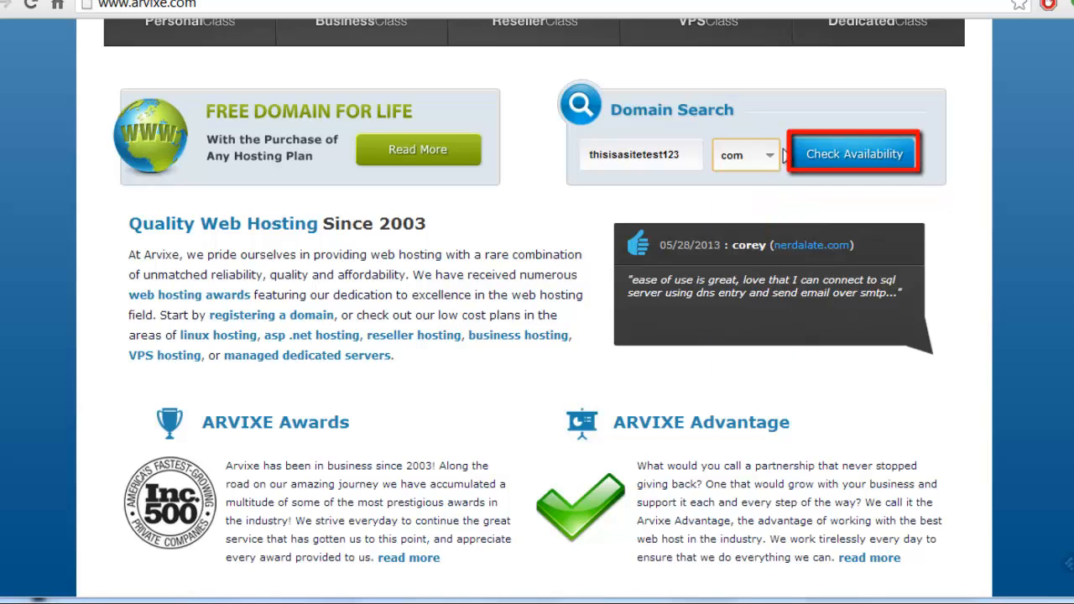
Step: Run Check Availability to list thisisasitetest123 across extensions, .com available
{"action": "left_click", "coordinate": [853, 154]}
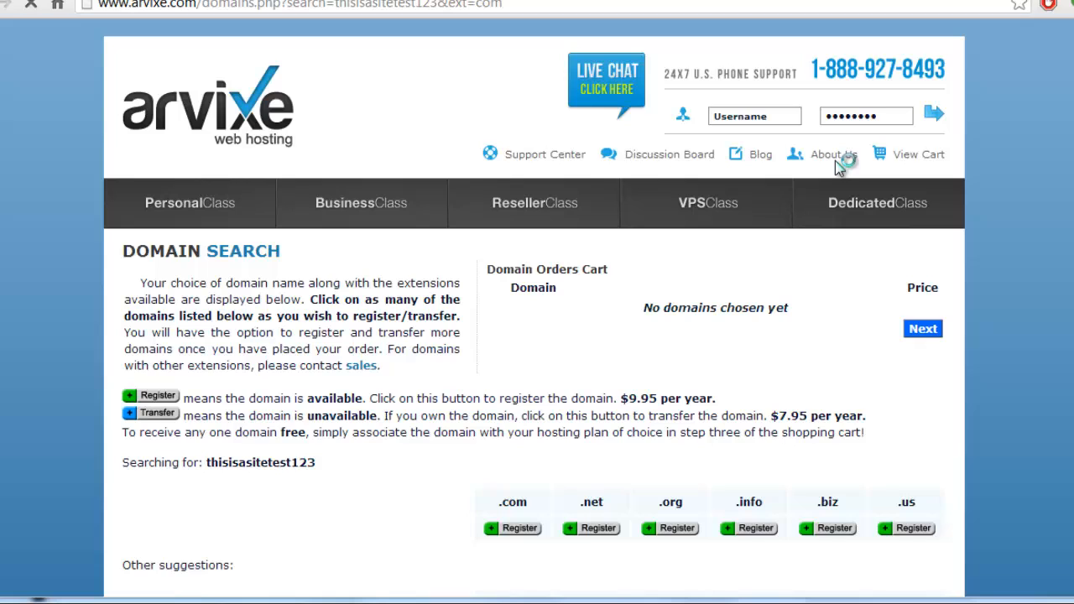
{"action": "mouse_move", "coordinate": [631, 285]}
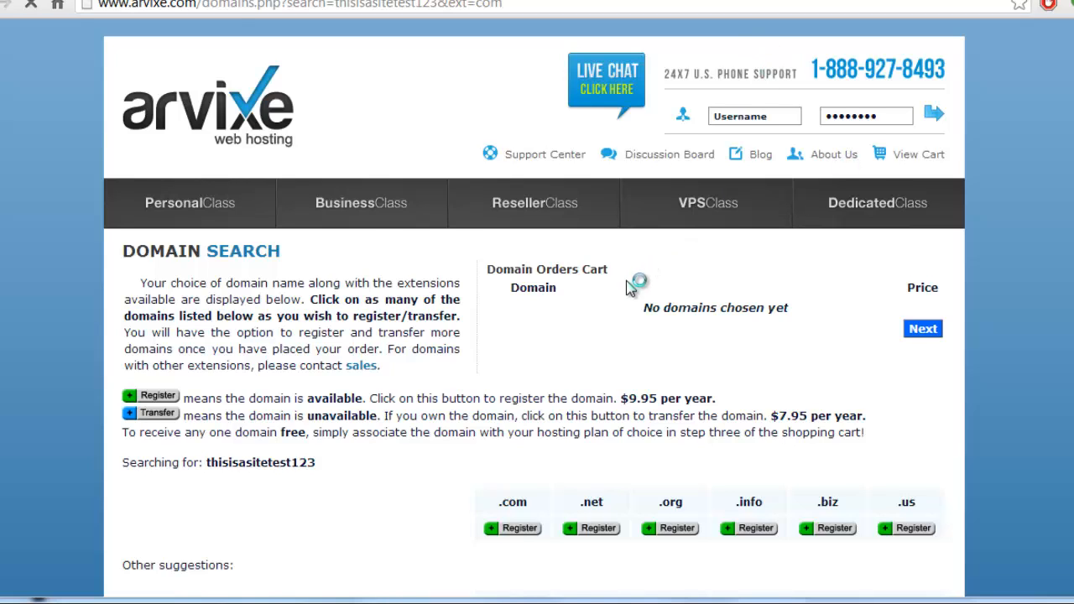
Step: Scroll the results down to the Other suggestions table of alternative names
{"action": "scroll", "scroll_direction": "down", "scroll_amount": 3}
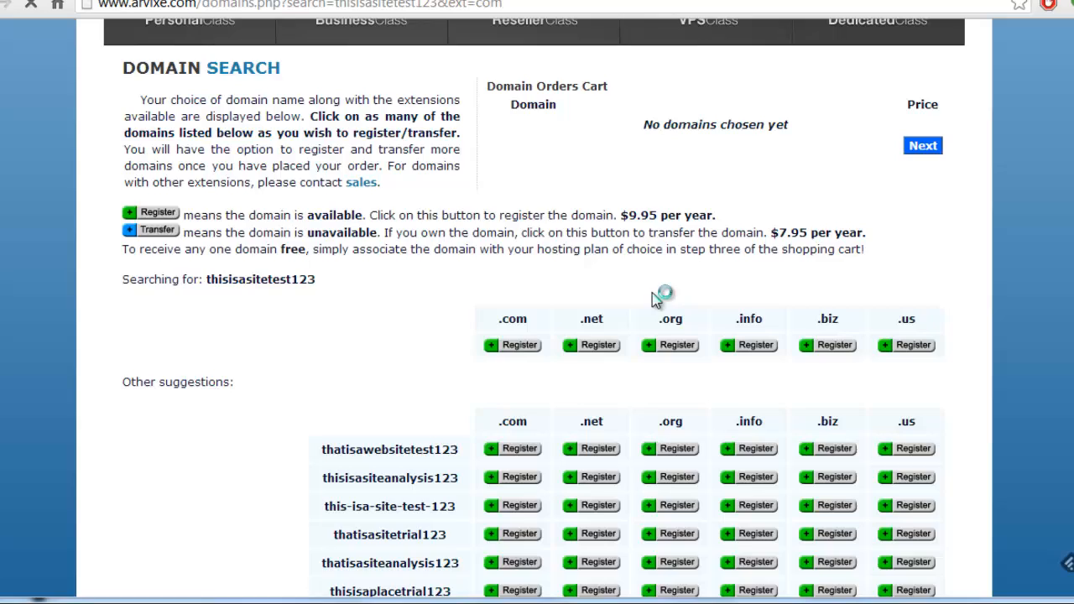
{"action": "scroll", "scroll_direction": "down", "scroll_amount": 3}
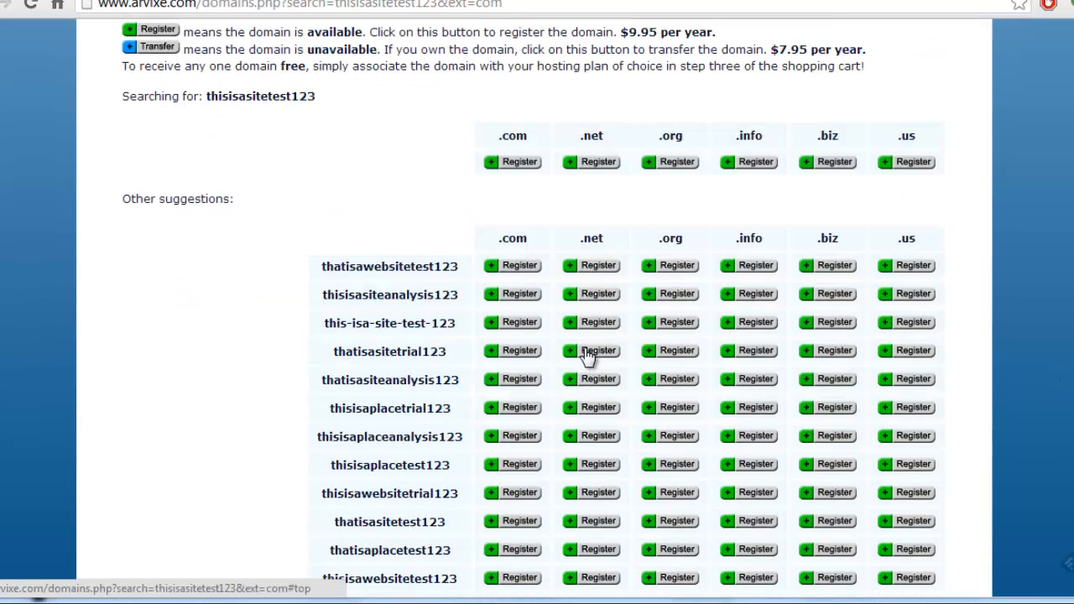